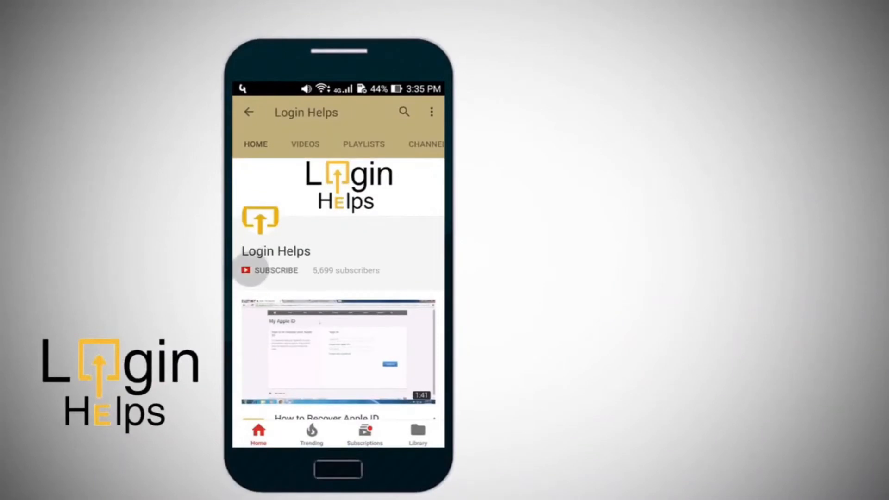
# Go to skype.com in Chrome and reveal the Sign in dropdown with its sign-in and sign-up options.
pyautogui.click(275, 270)
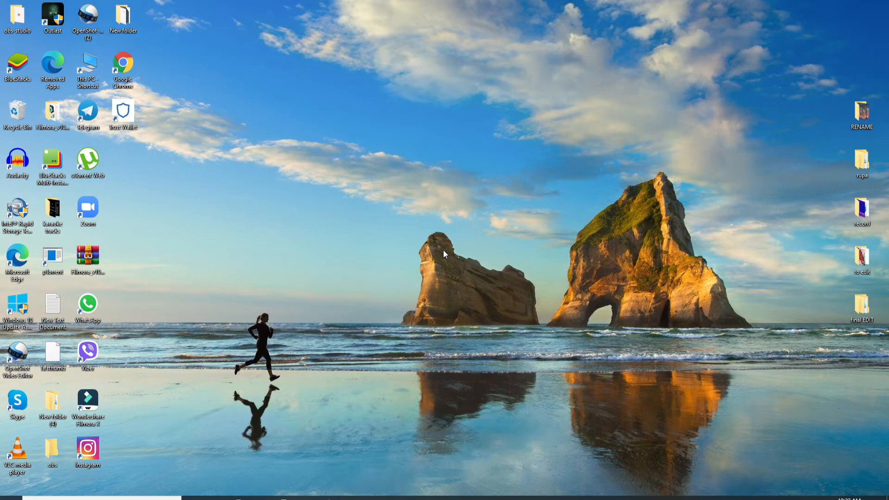
pyautogui.moveTo(433, 243)
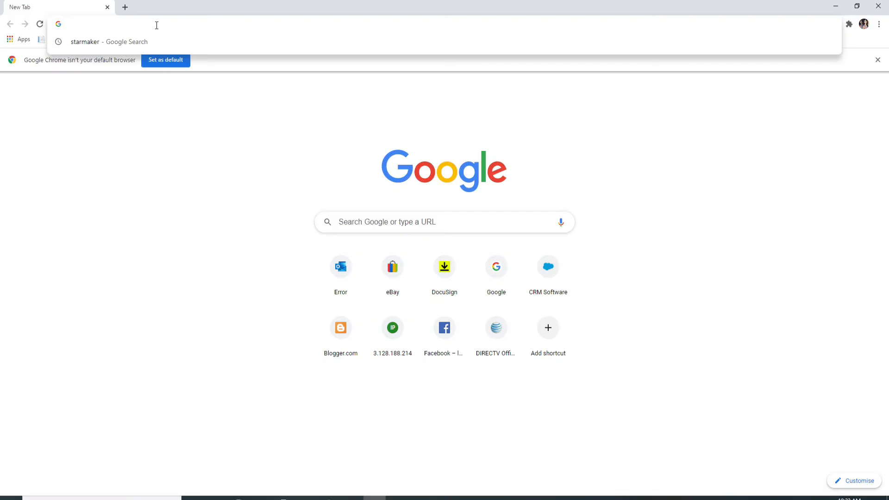
pyautogui.write('skype.com')
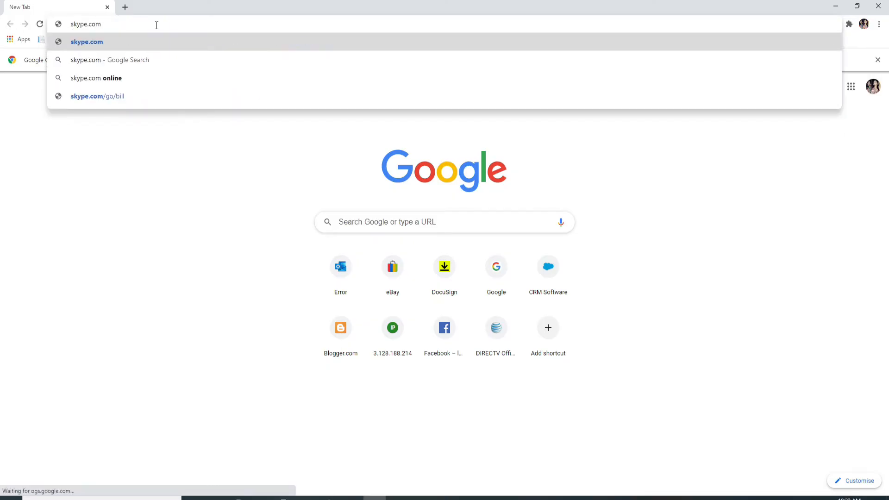
pyautogui.click(86, 42)
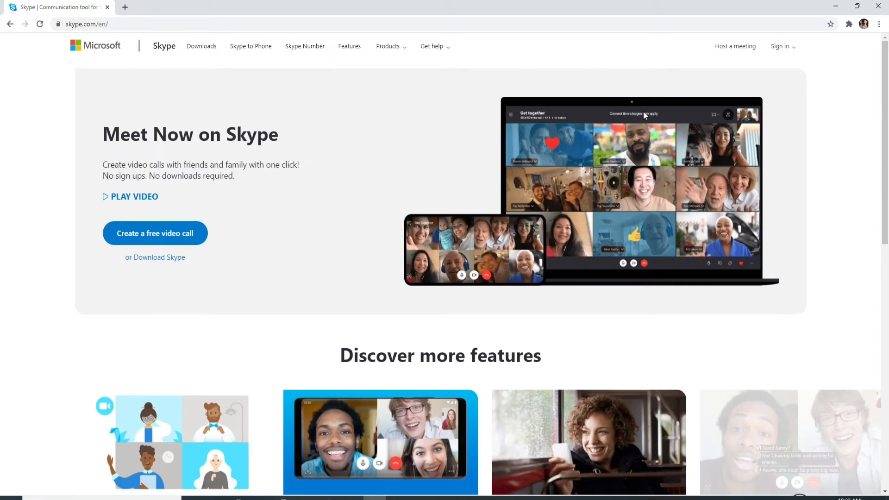
pyautogui.moveTo(713, 411)
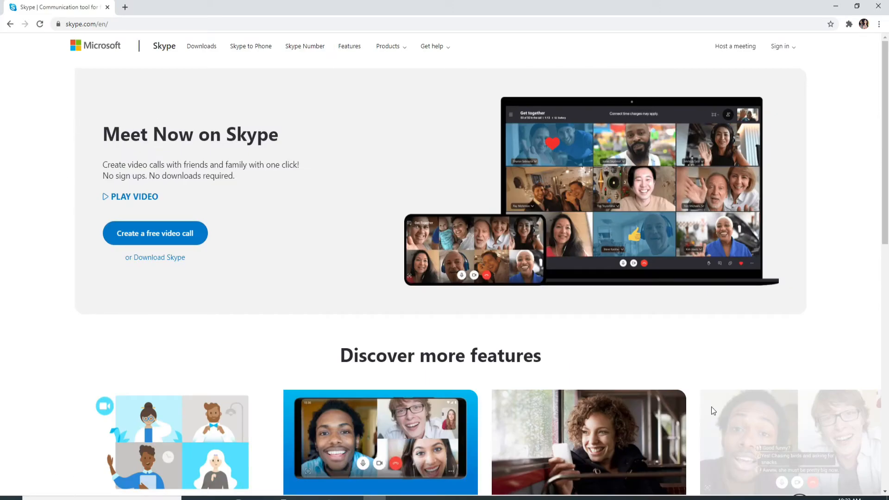
pyautogui.click(783, 46)
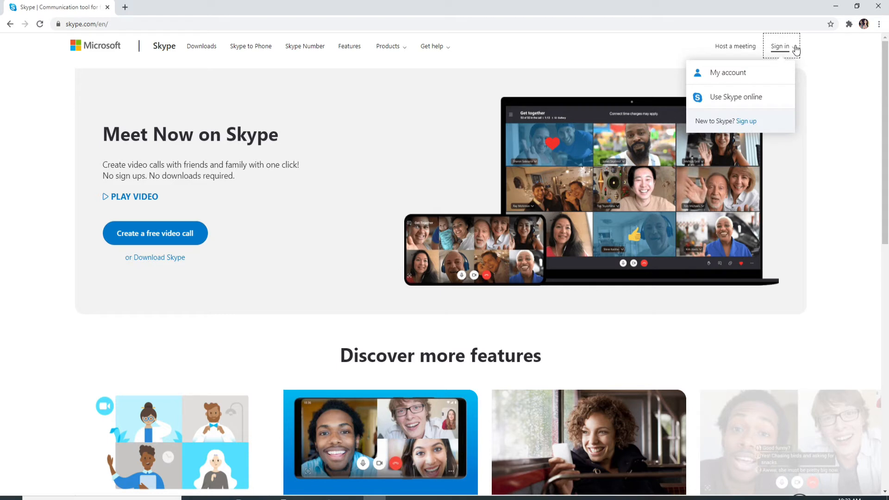
pyautogui.moveTo(746, 121)
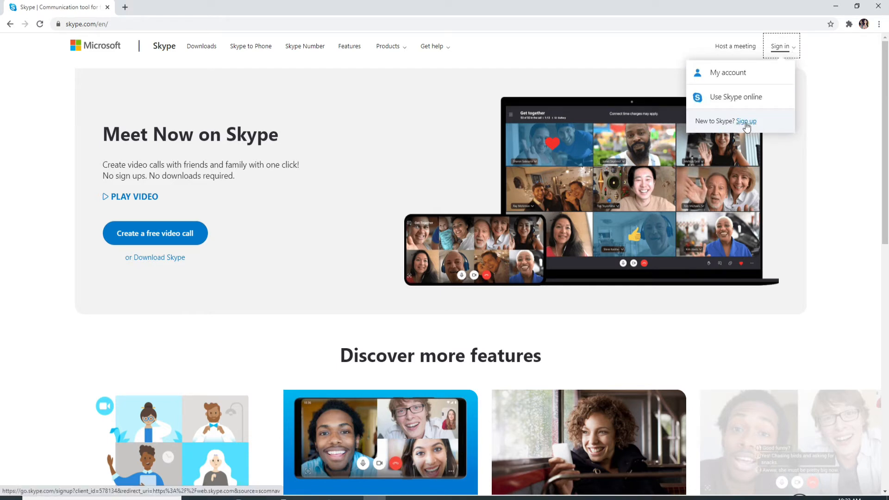
pyautogui.click(745, 120)
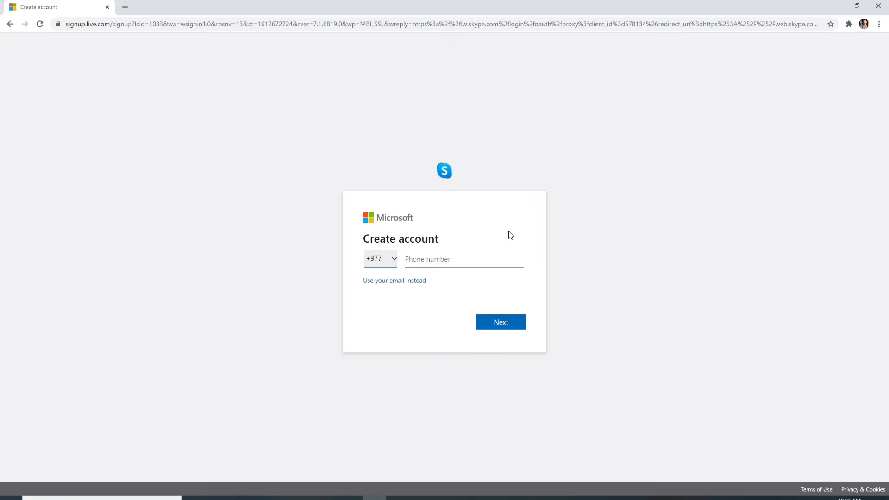
pyautogui.moveTo(394, 262)
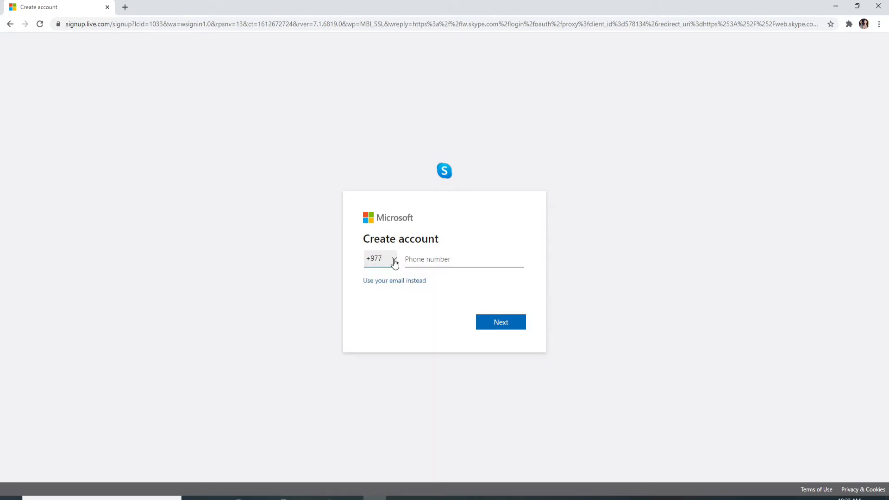
pyautogui.moveTo(411, 314)
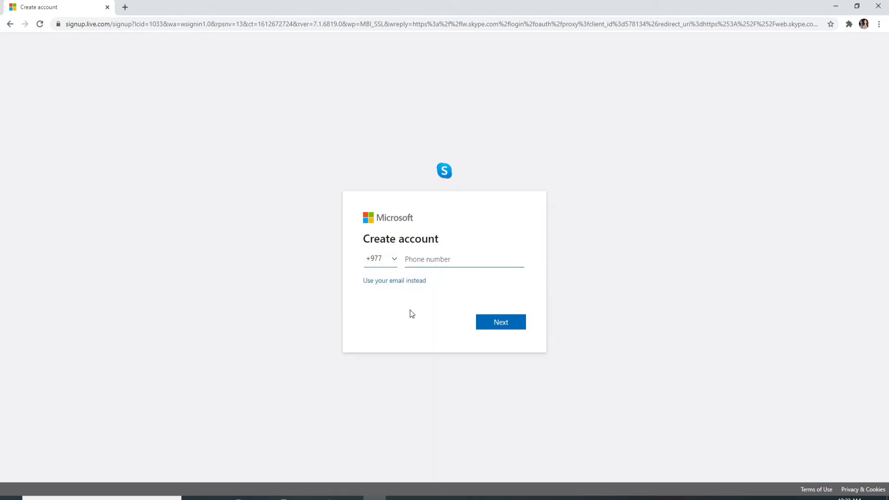
pyautogui.click(462, 259)
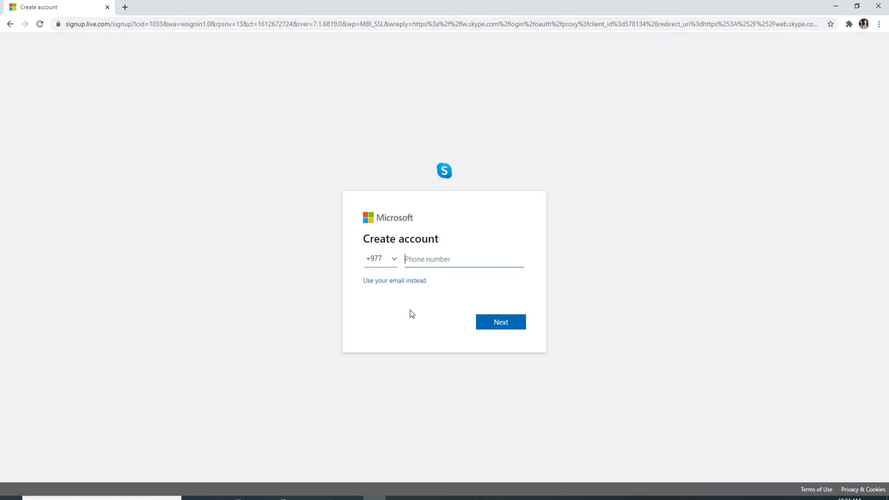
pyautogui.moveTo(394, 280)
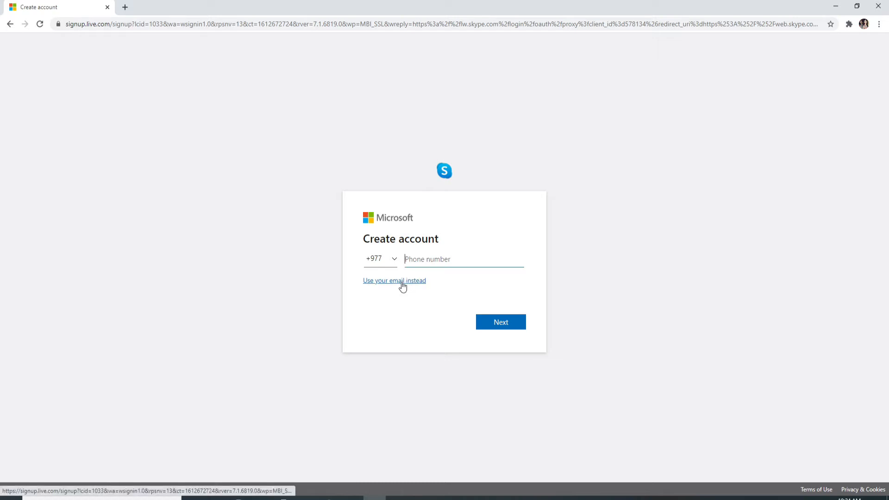
pyautogui.click(394, 280)
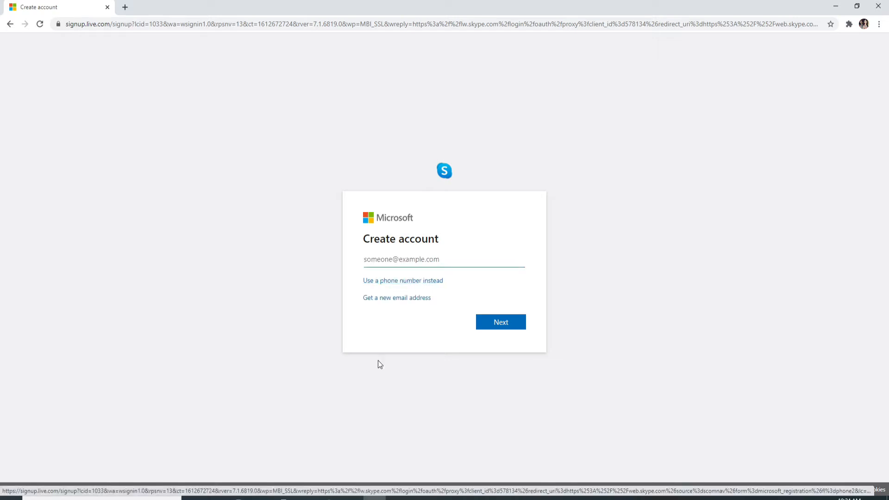
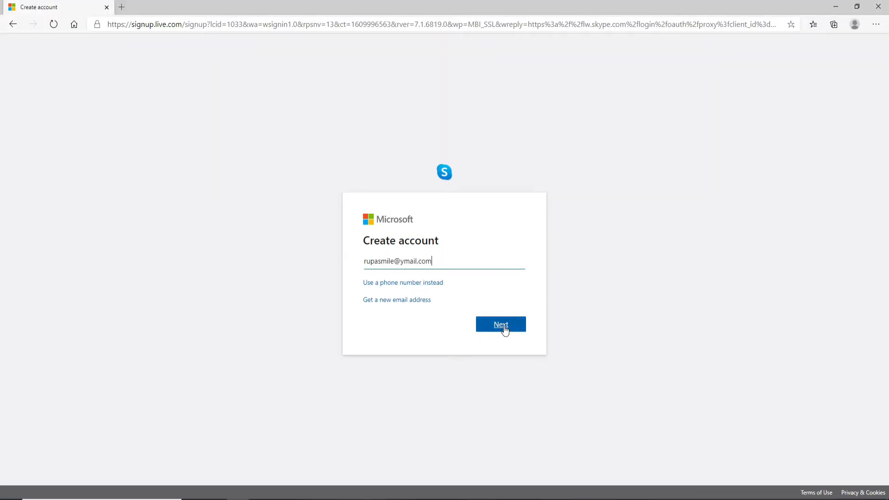
pyautogui.click(500, 324)
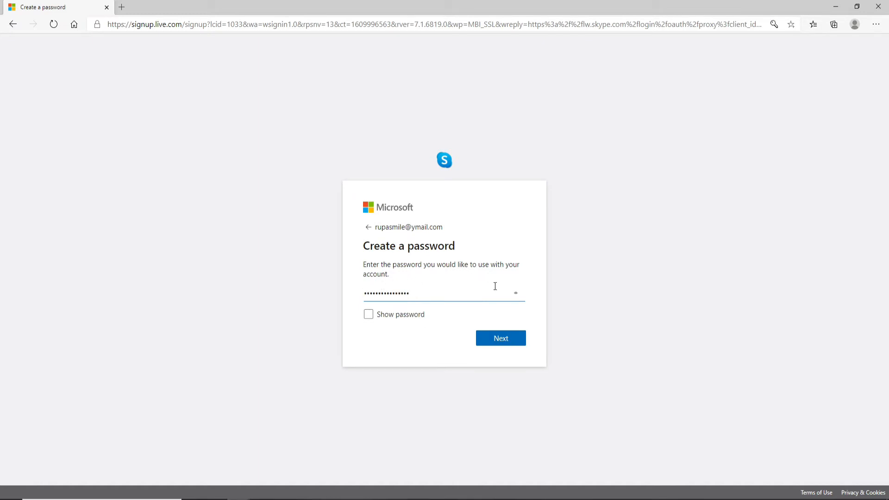
# Submit the new account password and continue to the name step.
pyautogui.click(500, 338)
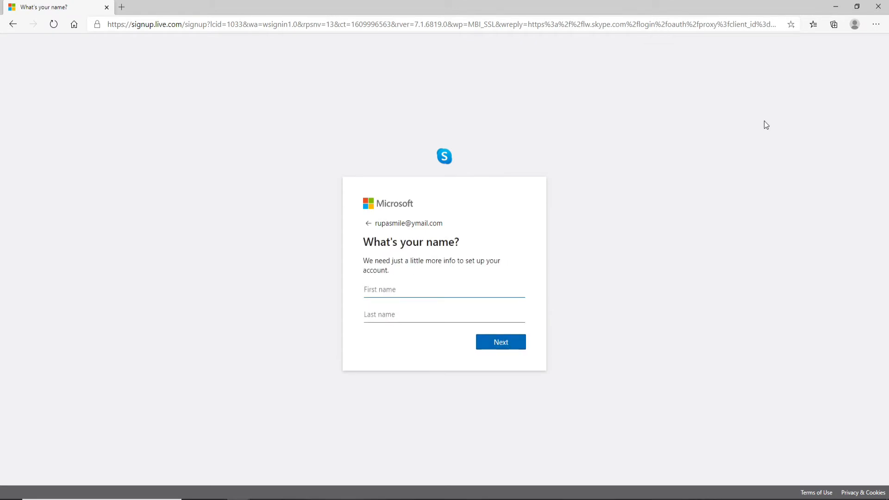
pyautogui.click(444, 289)
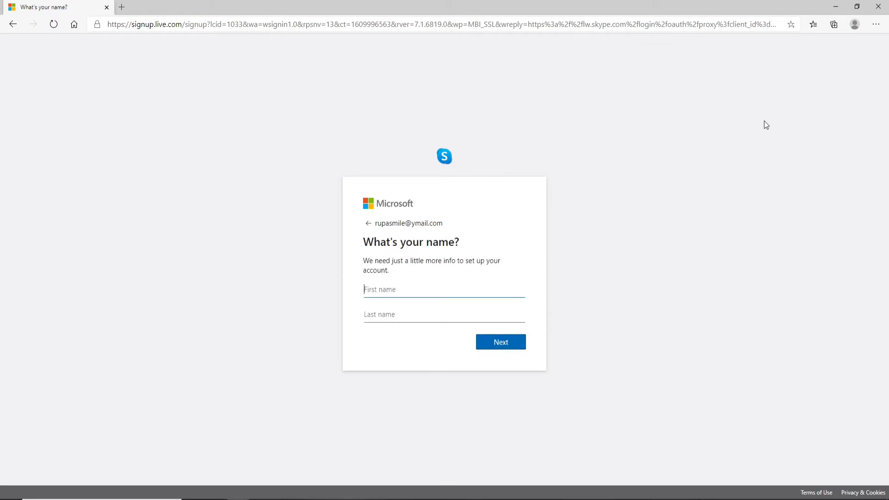
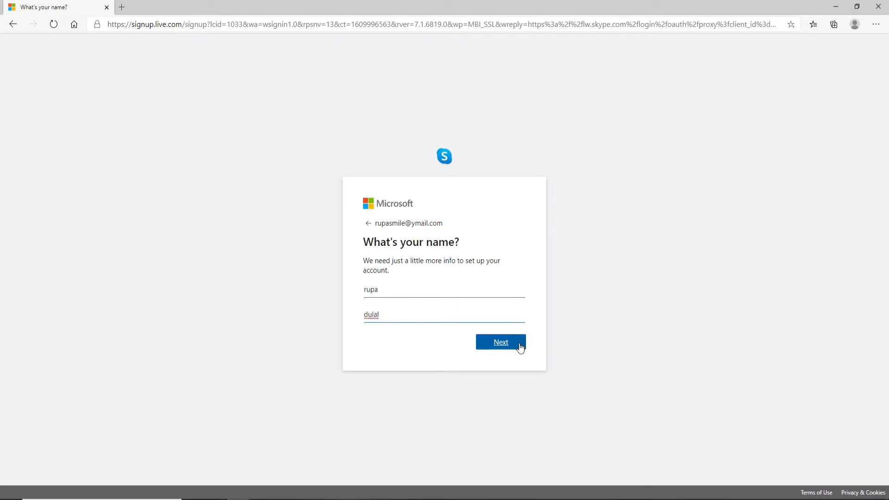
pyautogui.click(500, 341)
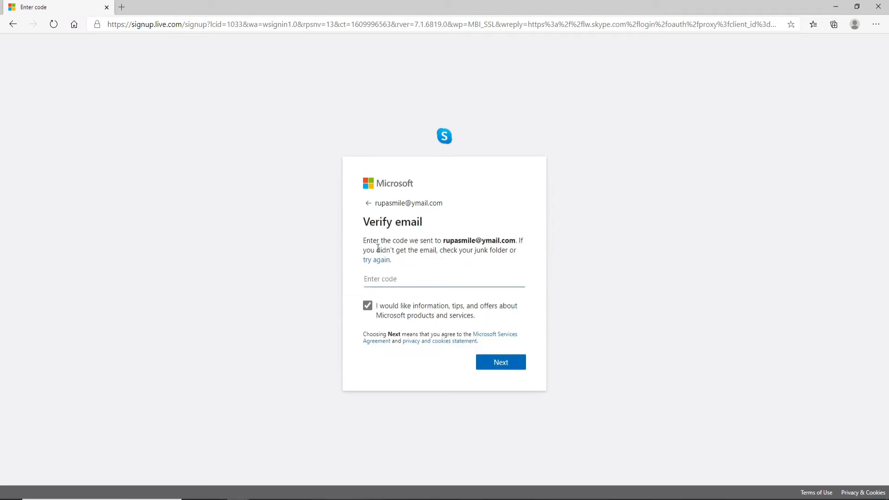
pyautogui.moveTo(437, 228)
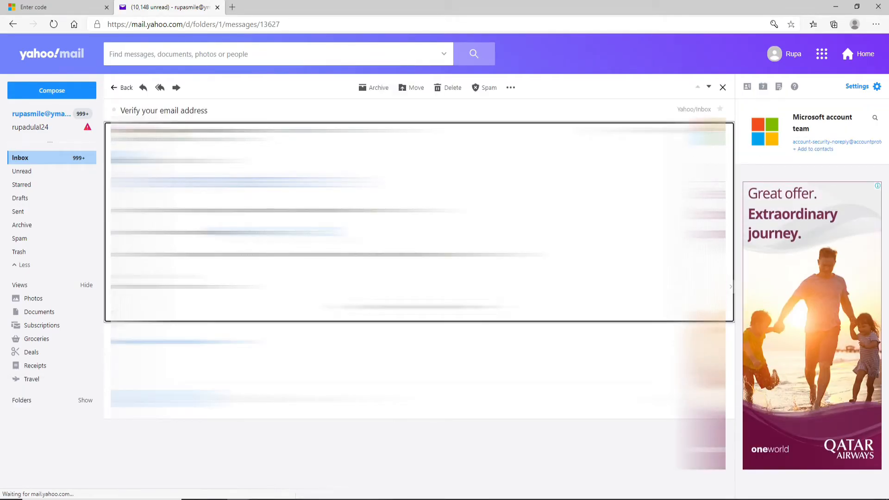
pyautogui.click(54, 7)
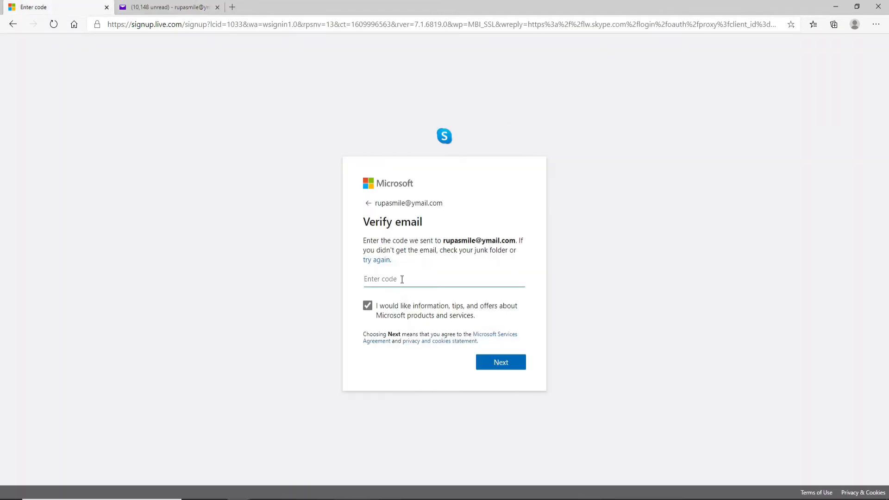
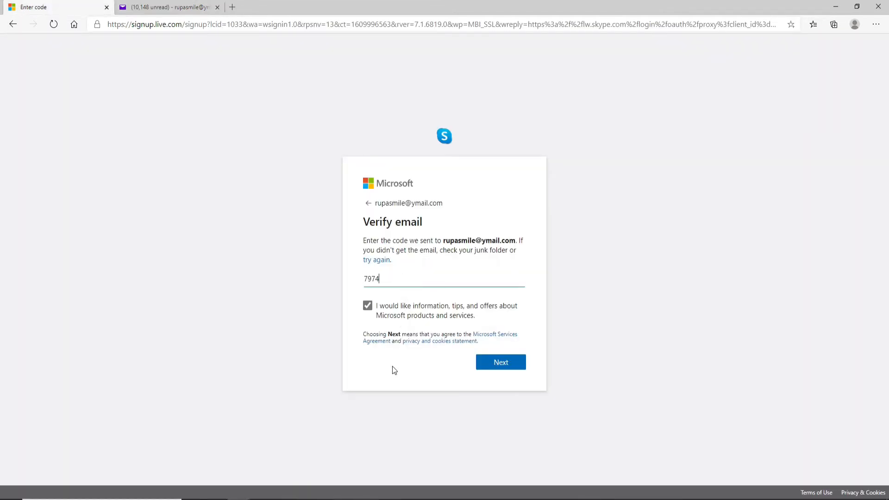
pyautogui.moveTo(498, 321)
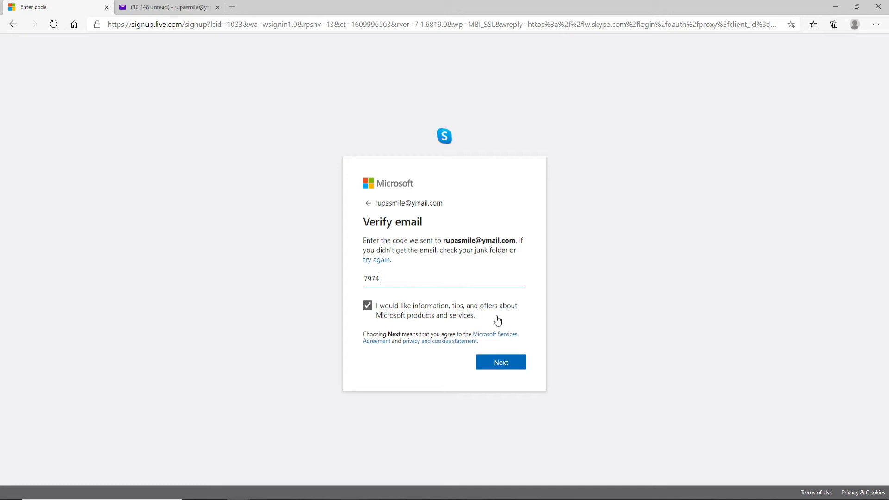
pyautogui.moveTo(465, 324)
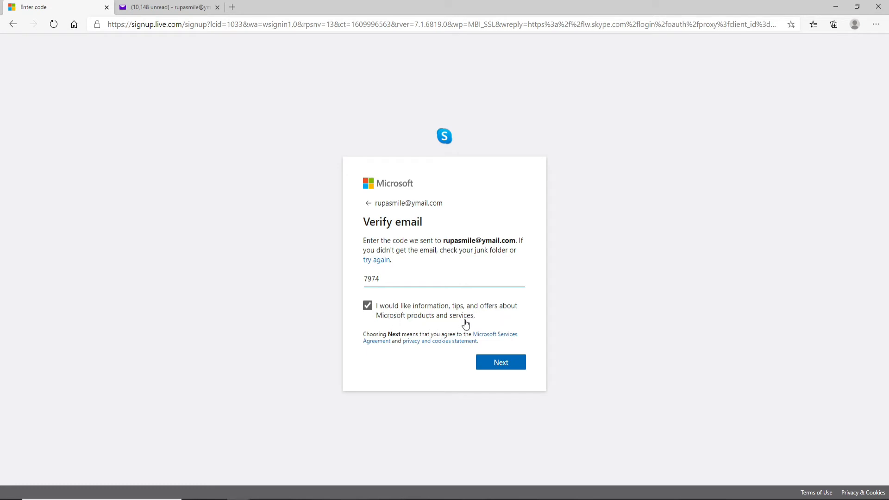
pyautogui.click(368, 305)
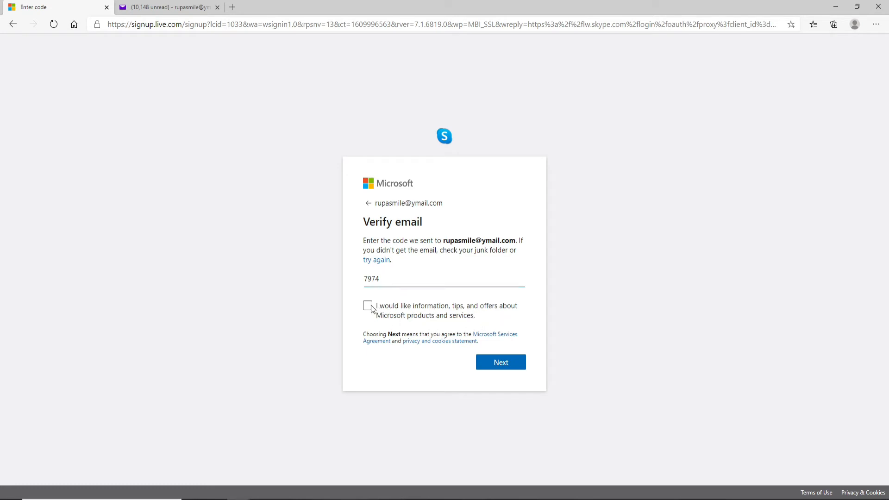
pyautogui.click(368, 306)
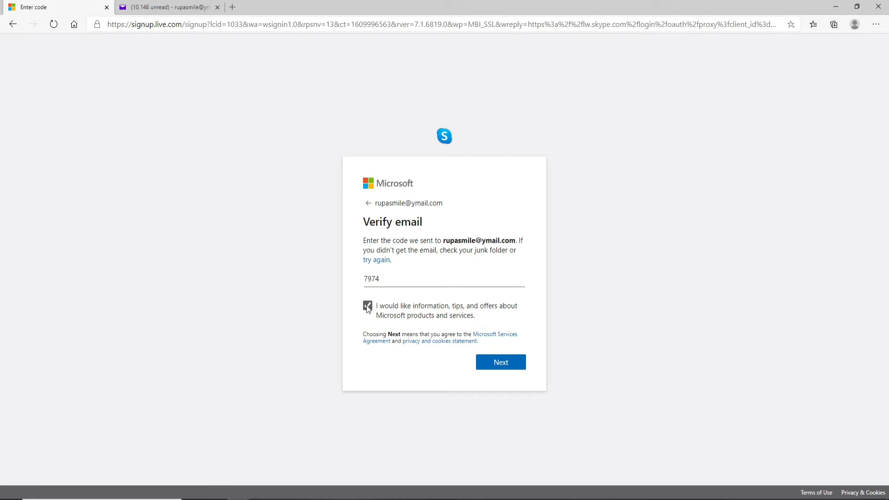
pyautogui.click(500, 362)
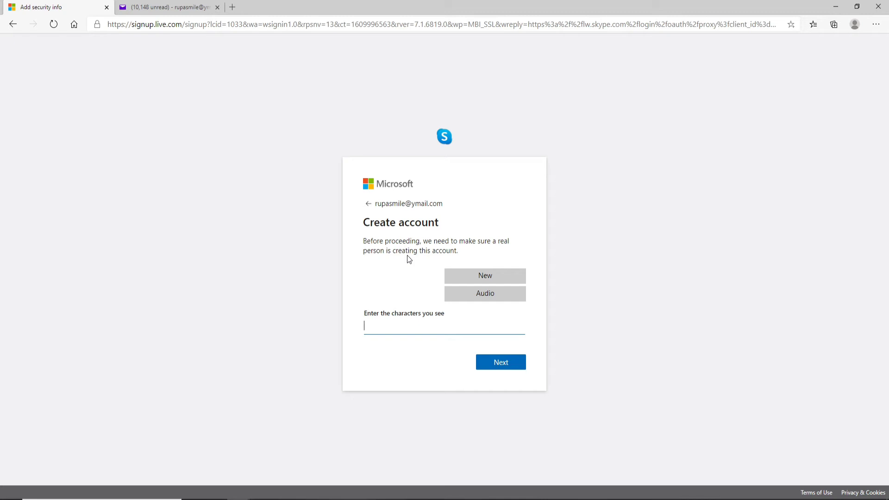
pyautogui.moveTo(392, 253)
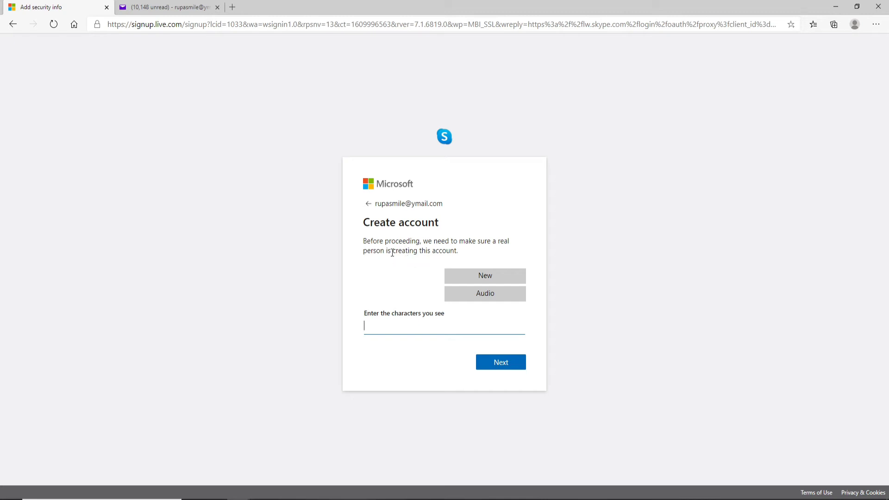
# Enter captcha characters 'vdwsr6q' and submit to finish creating the Skype account.
pyautogui.click(485, 276)
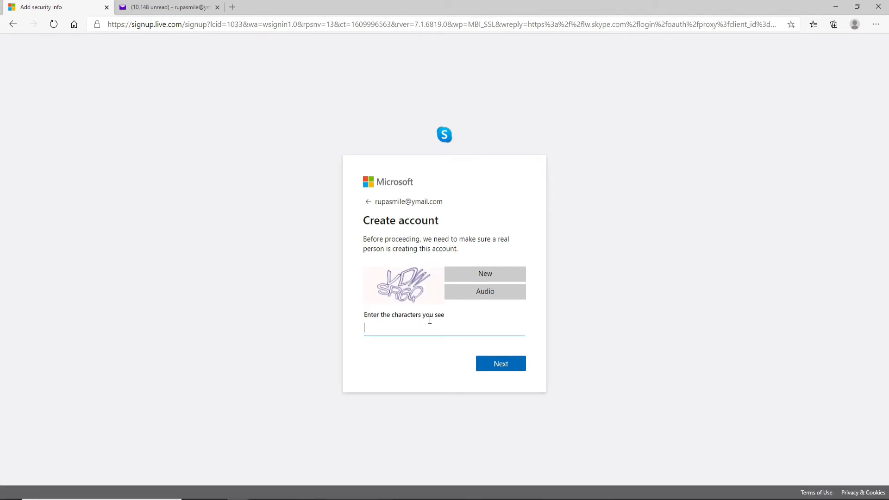
pyautogui.write('vdwsr6q')
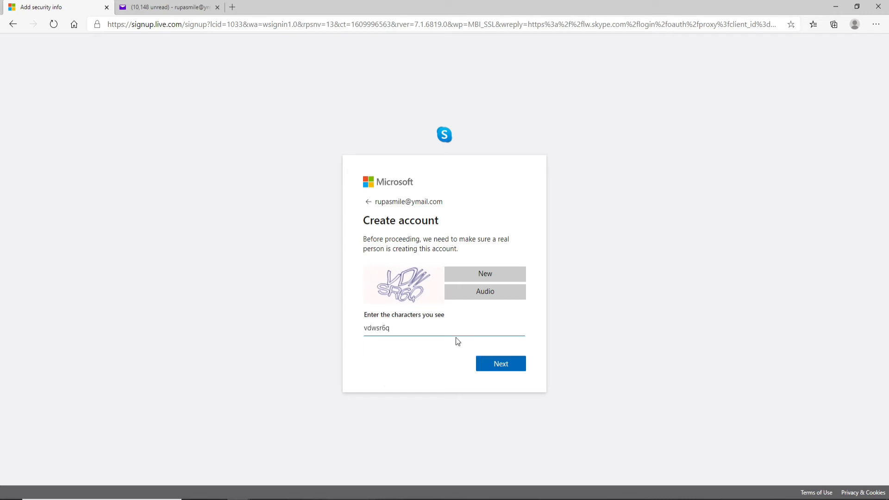
pyautogui.moveTo(484, 291)
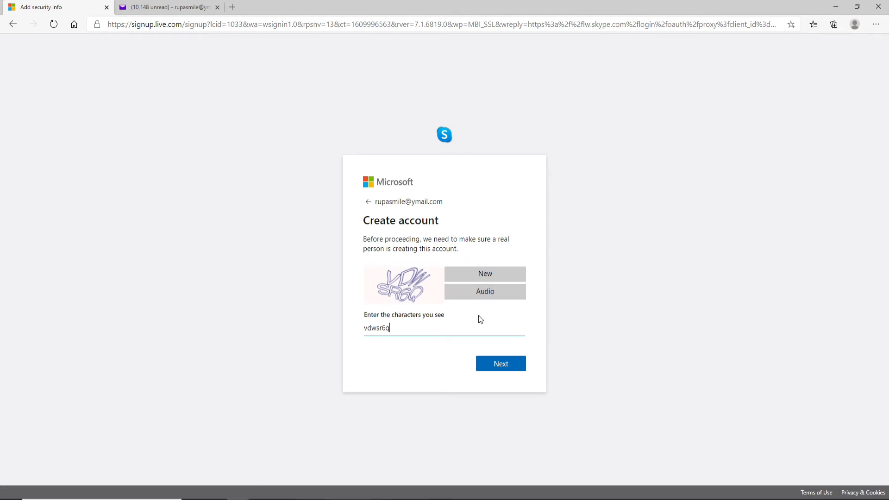
pyautogui.click(500, 363)
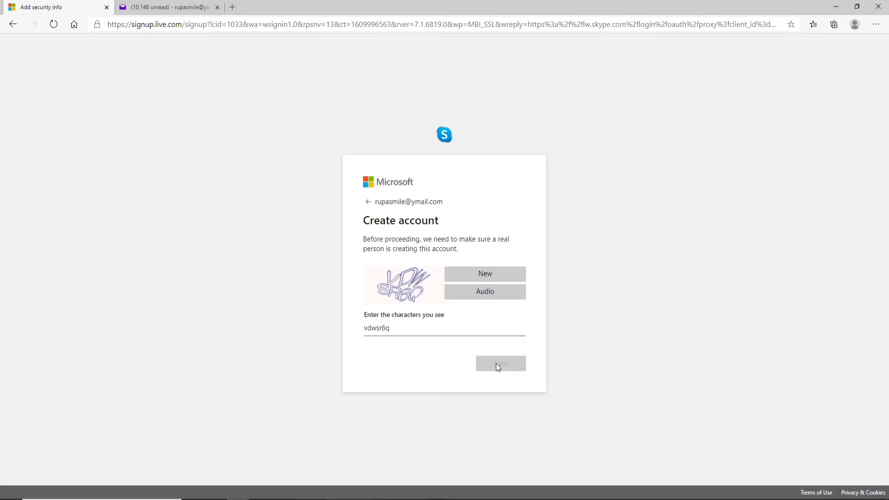
pyautogui.click(500, 363)
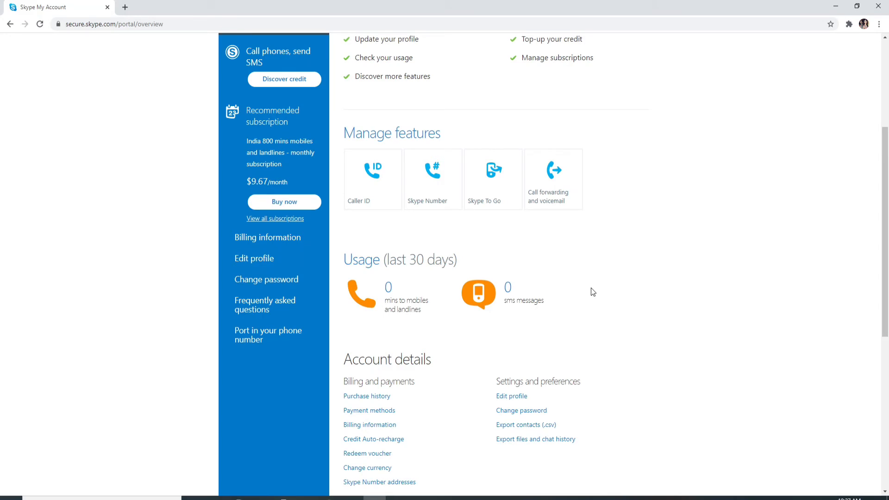
pyautogui.moveTo(590, 291)
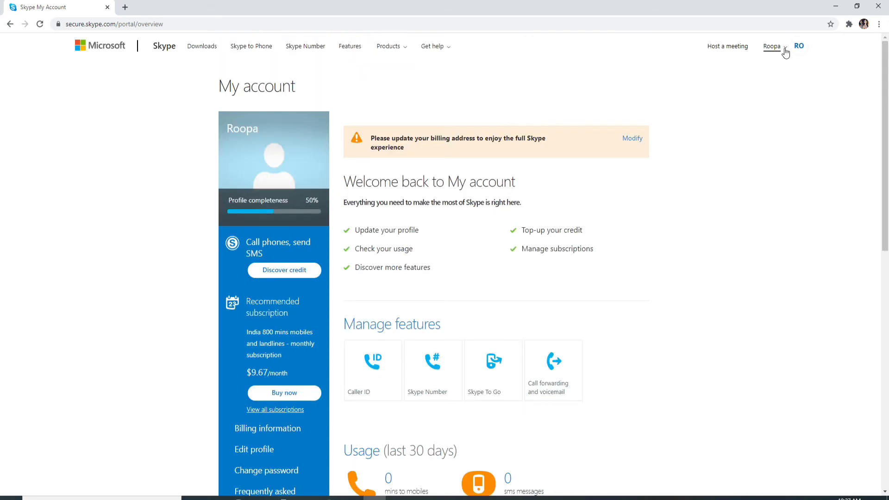
# Sign out of the new account from the account-name dropdown on My Account.
pyautogui.click(773, 46)
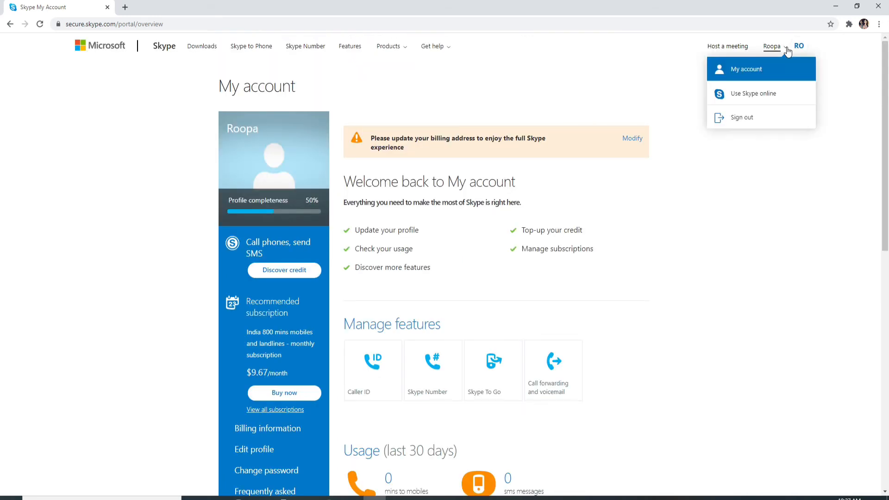
pyautogui.click(742, 118)
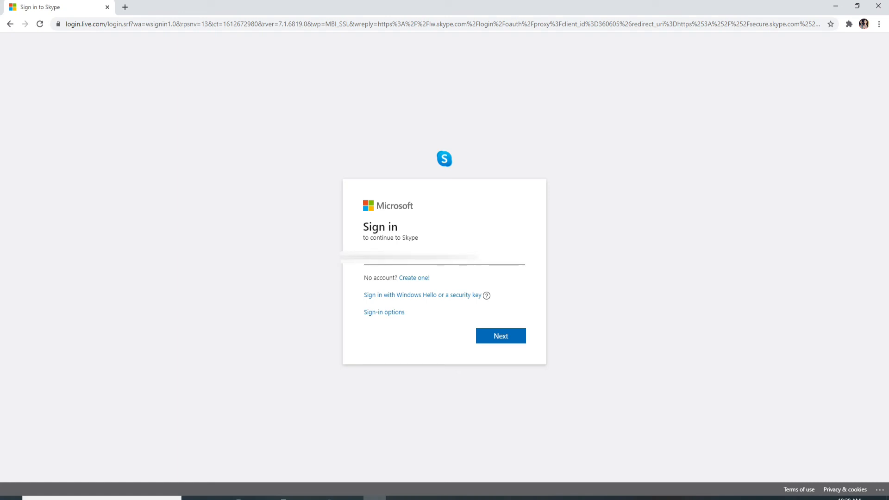
# Sign back in with the account email and password, with 'Keep me signed in' ticked.
pyautogui.click(500, 335)
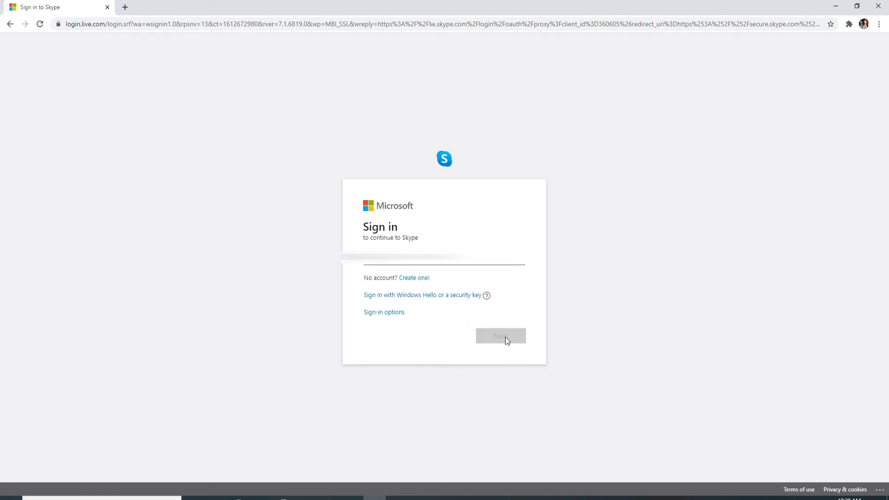
pyautogui.click(500, 335)
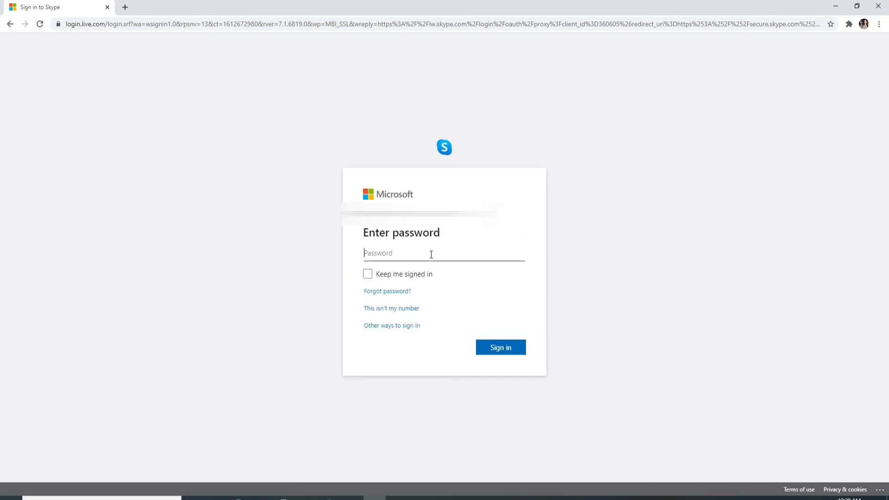
pyautogui.write('password')
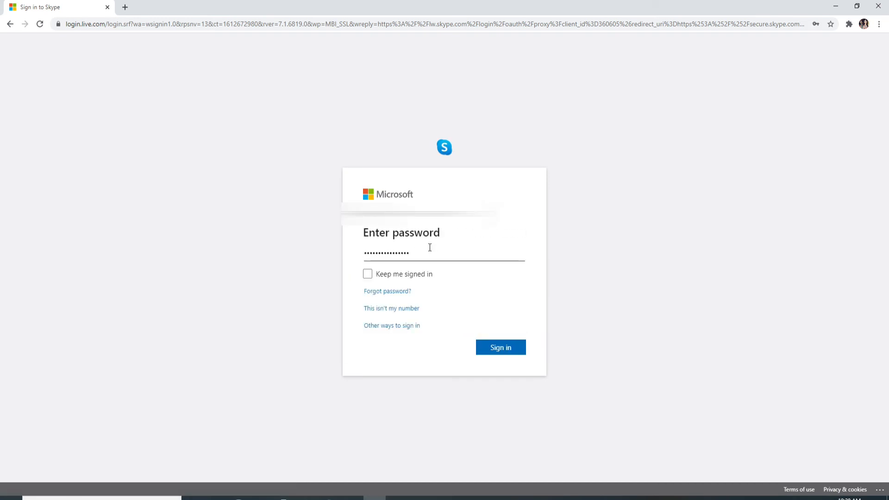
pyautogui.moveTo(320, 264)
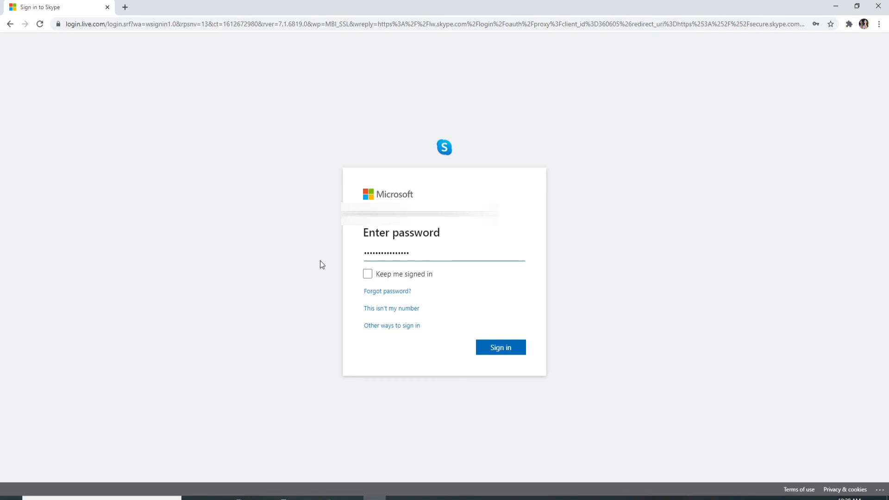
pyautogui.click(367, 274)
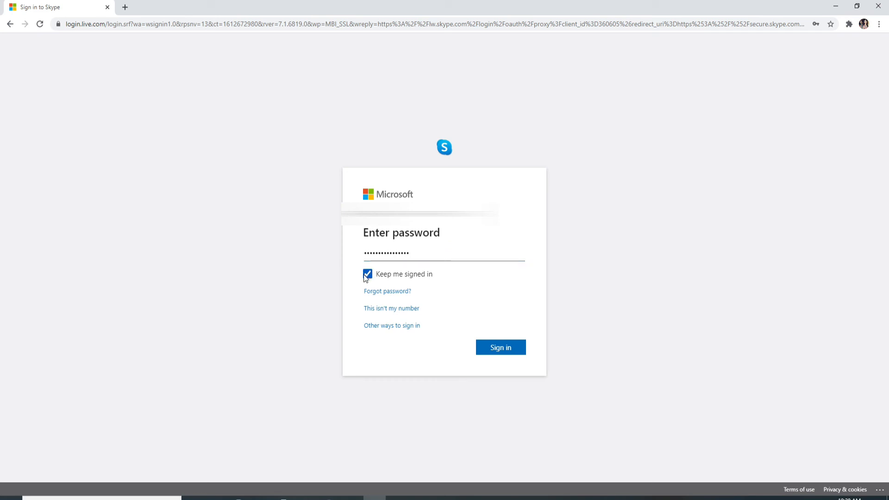
pyautogui.moveTo(386, 291)
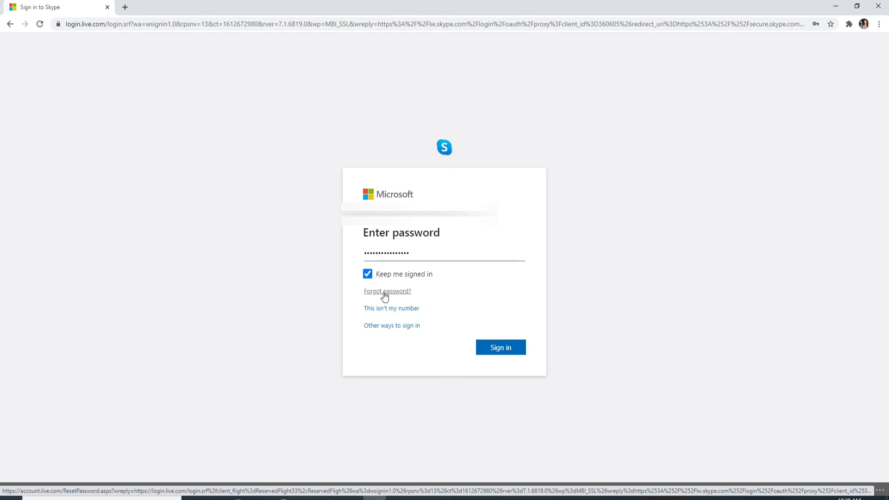
pyautogui.click(499, 347)
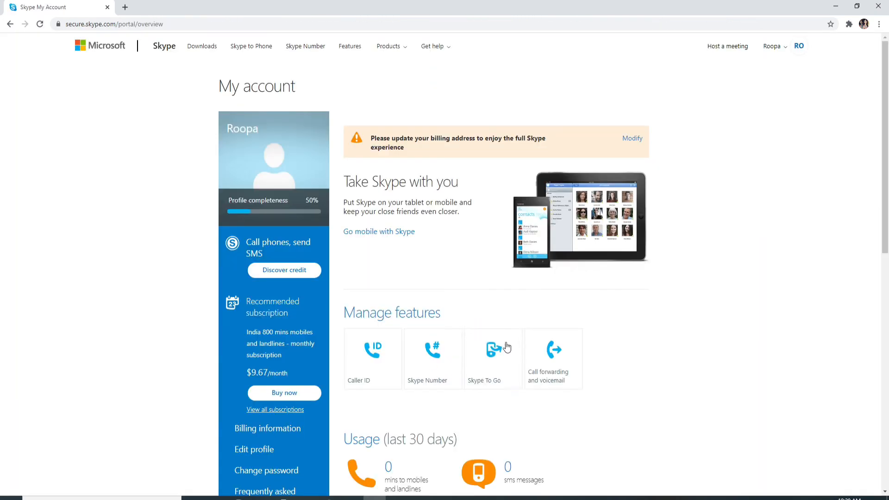
pyautogui.scroll(-3)
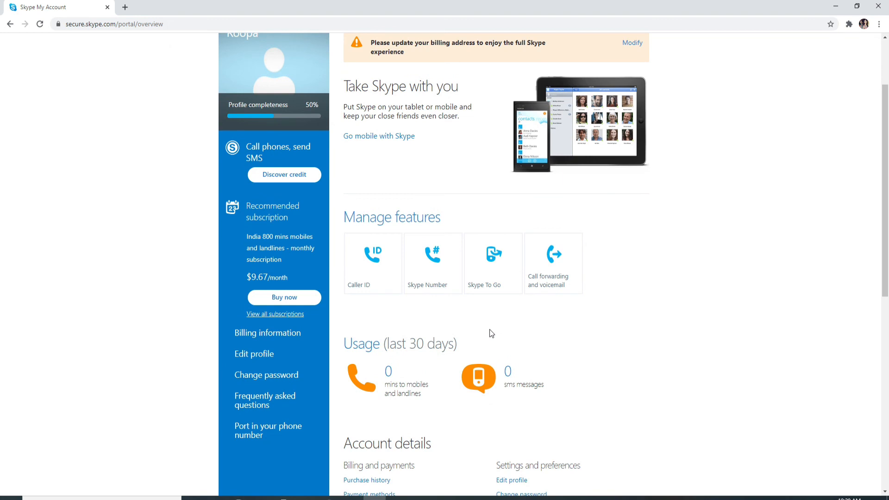
pyautogui.scroll(-3)
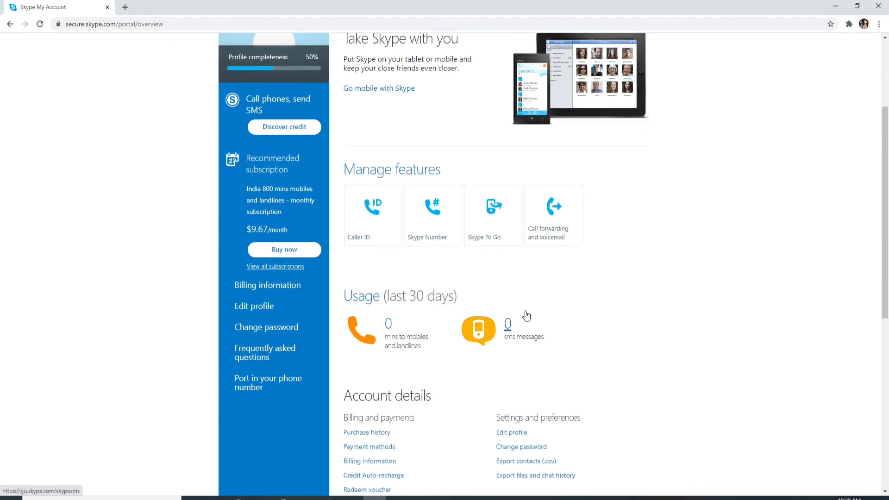